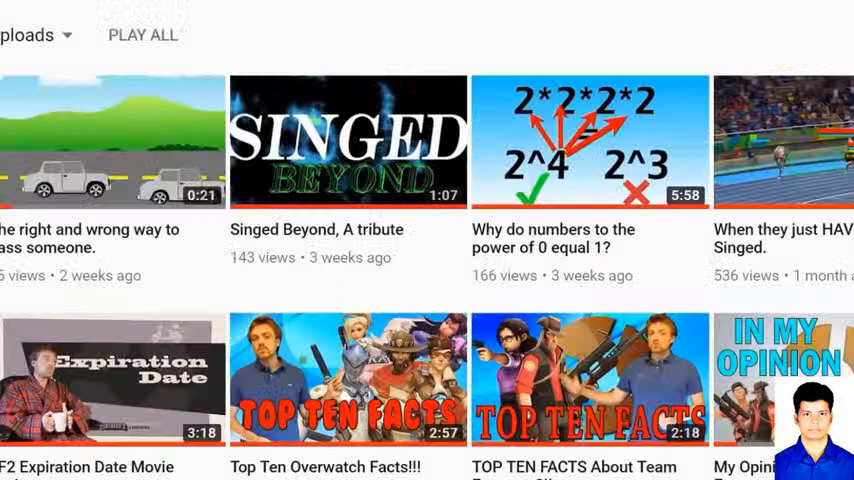
scroll("down", 3)
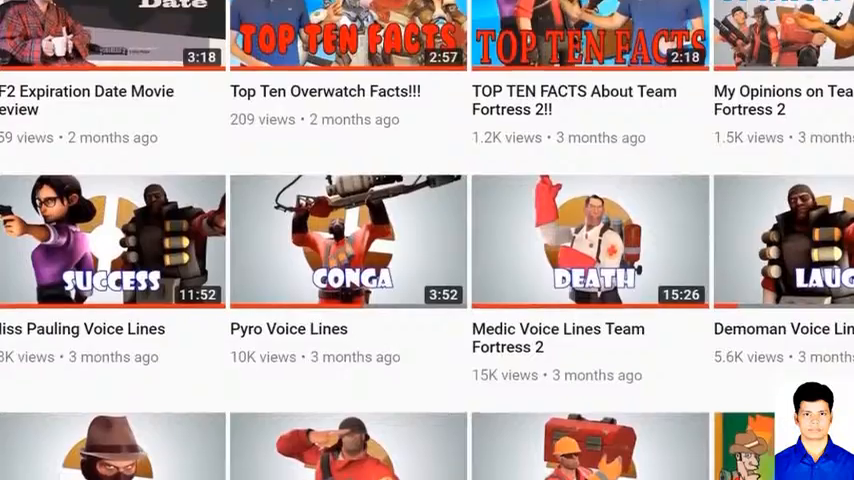